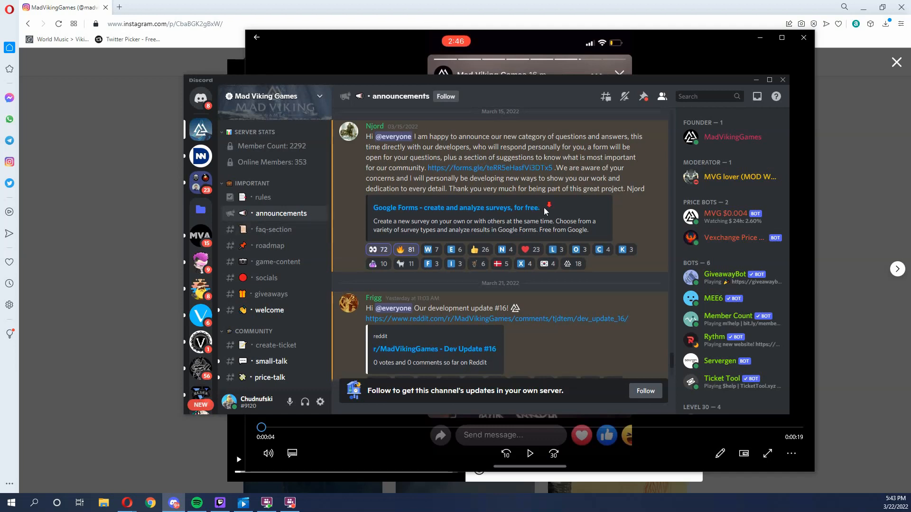
# Scroll down through the Mad Viking Games #announcements channel
pyautogui.scroll(-3)
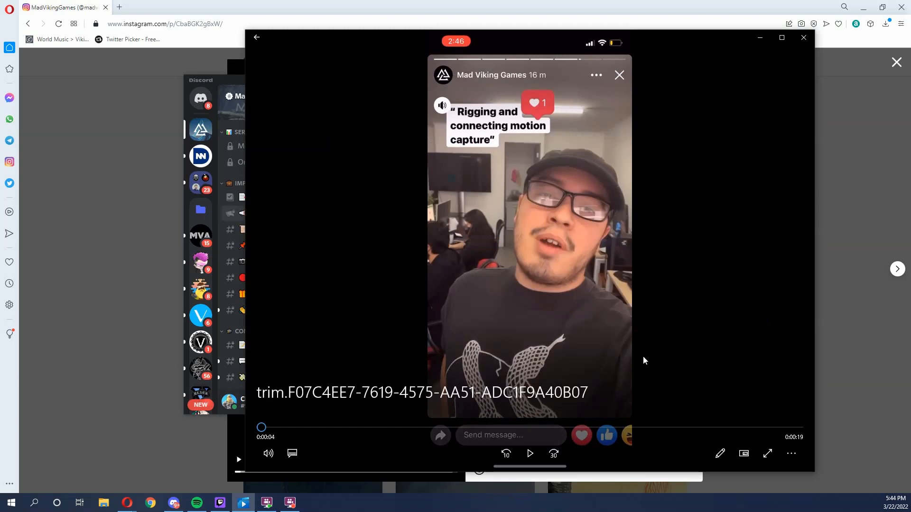
pyautogui.moveTo(530, 454)
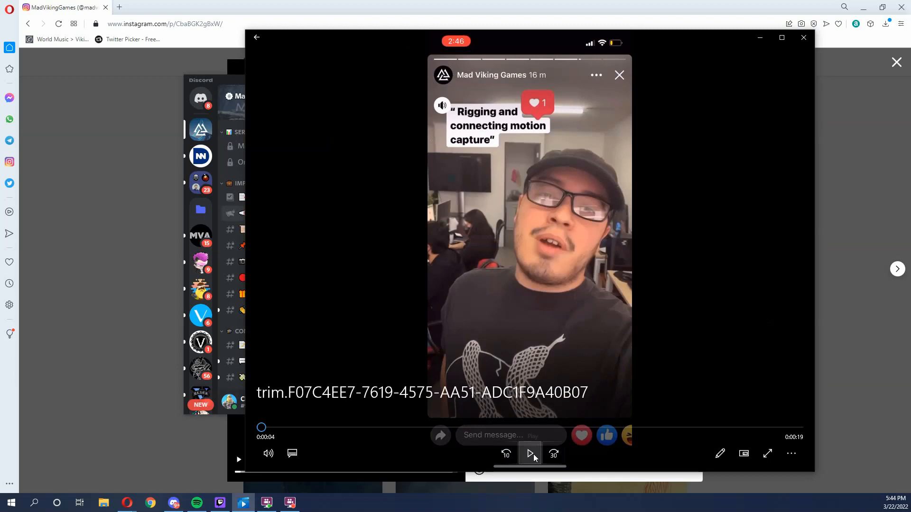
# Play the rigging and motion-capture story video, pausing it near the end
pyautogui.click(529, 454)
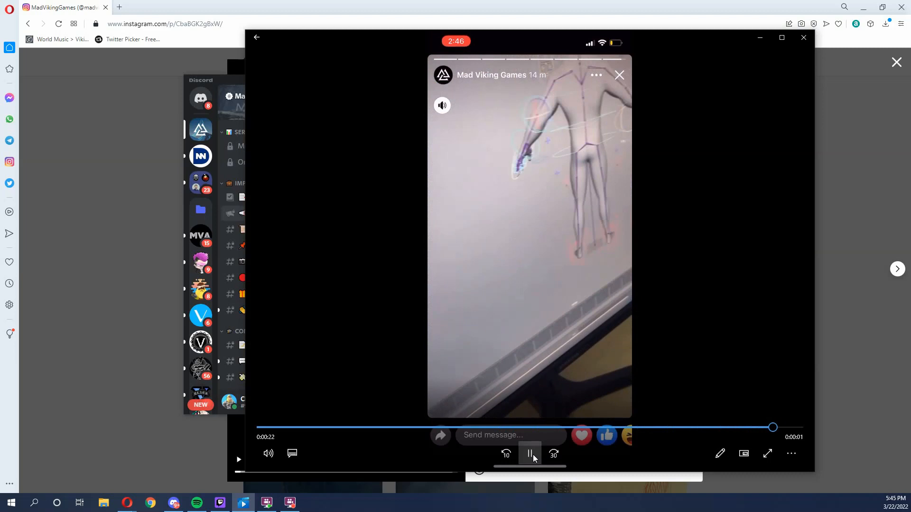
pyautogui.click(529, 455)
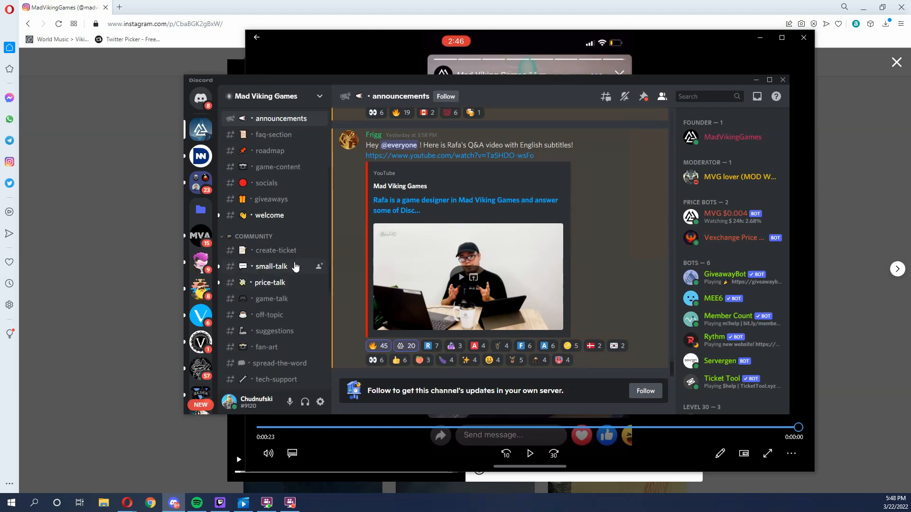
pyautogui.moveTo(272, 294)
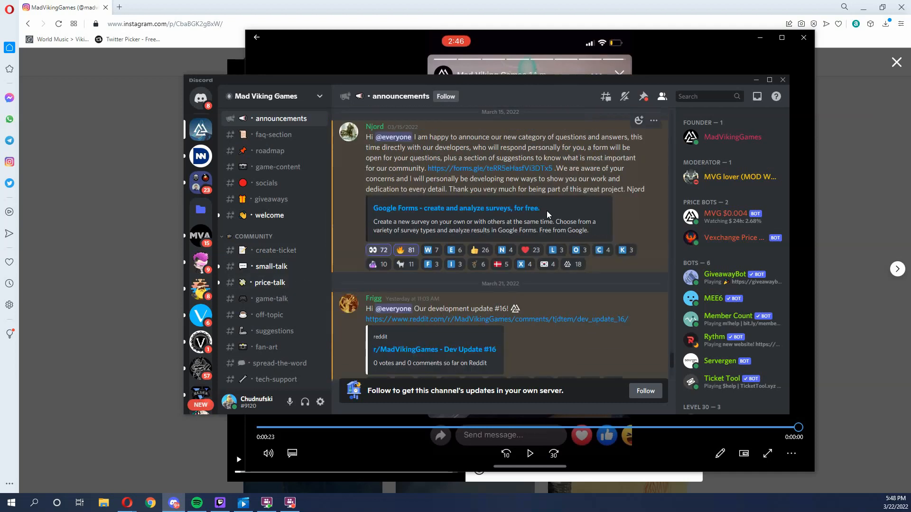
pyautogui.moveTo(525, 205)
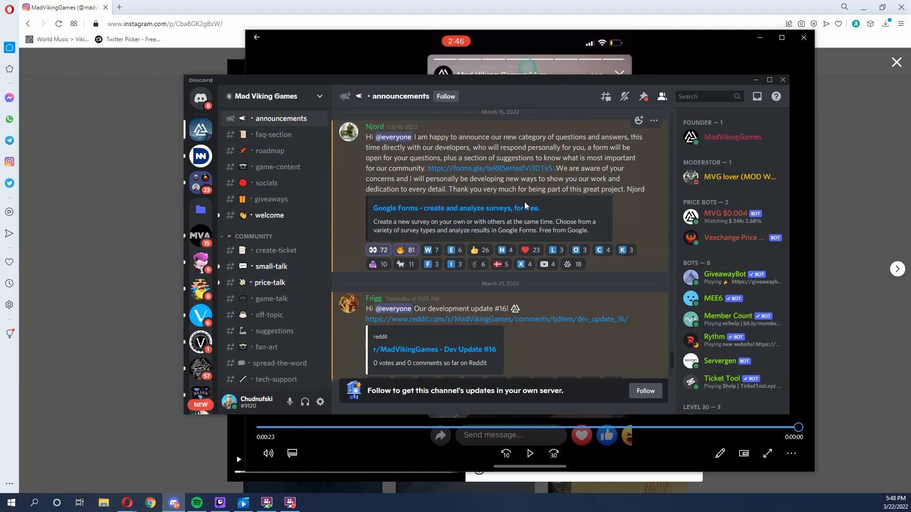